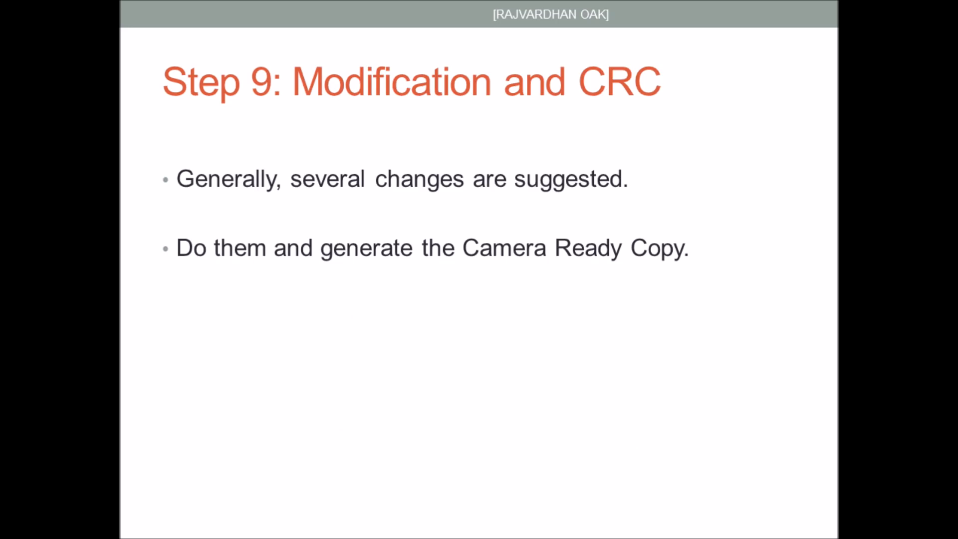
Advance the slideshow from Step 9: Modification and CRC to the 'Have more doubts?' contact slide
key(right)
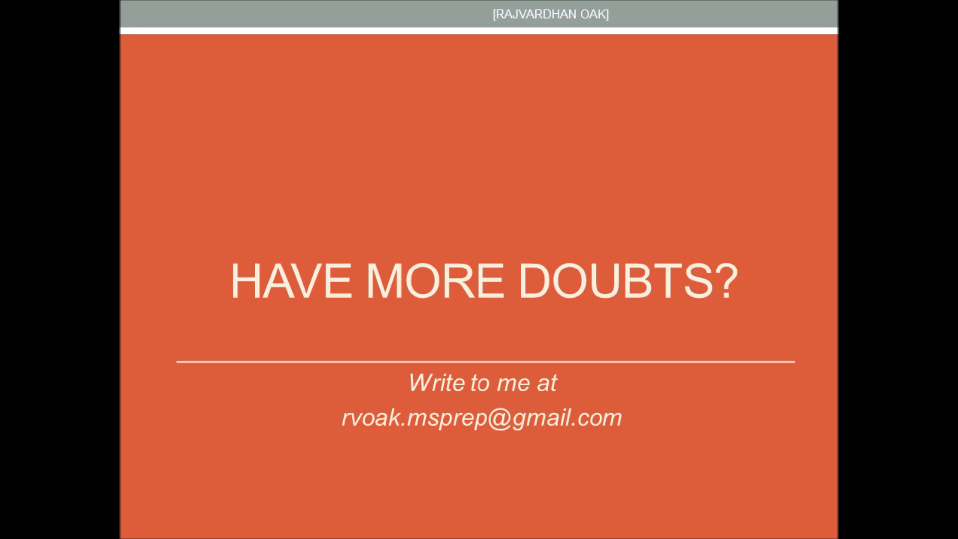